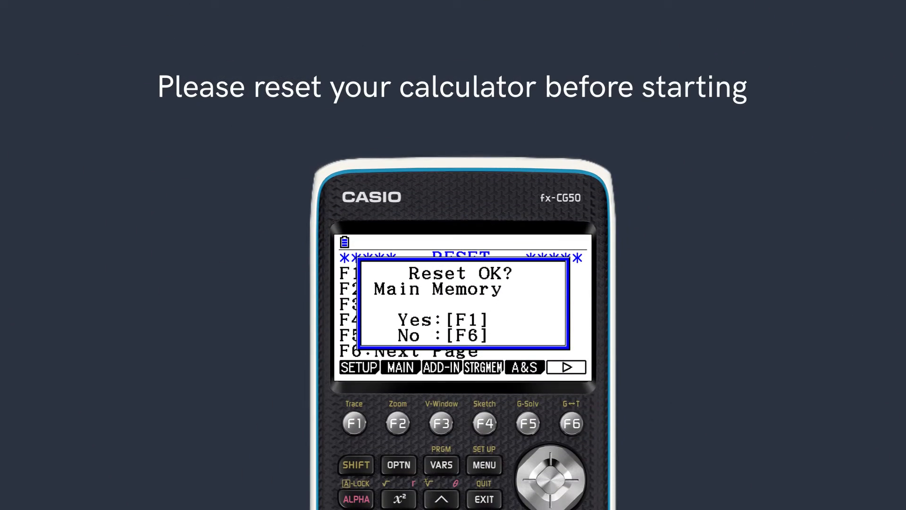
Confirm the Main Memory reset and return to the MAIN MENU
click(354, 423)
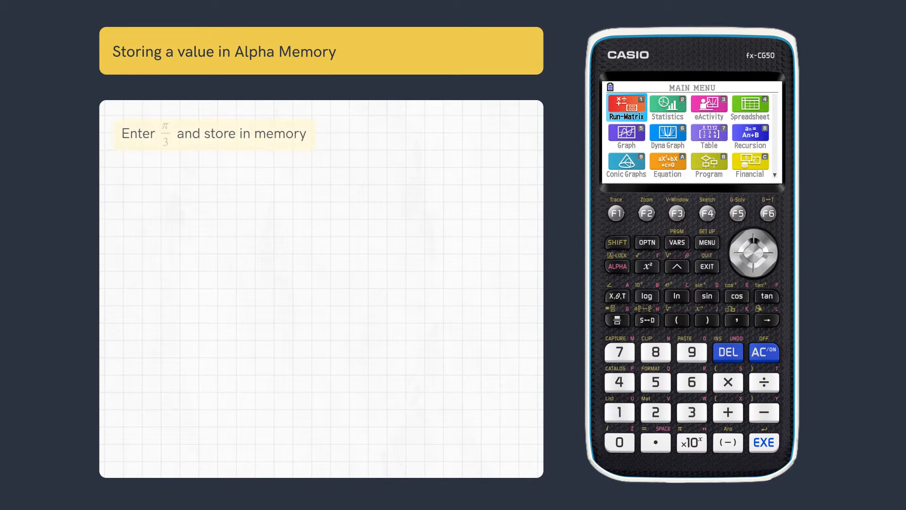
In Run-Matrix, store π/3 into variable A, giving 1/3π
click(625, 107)
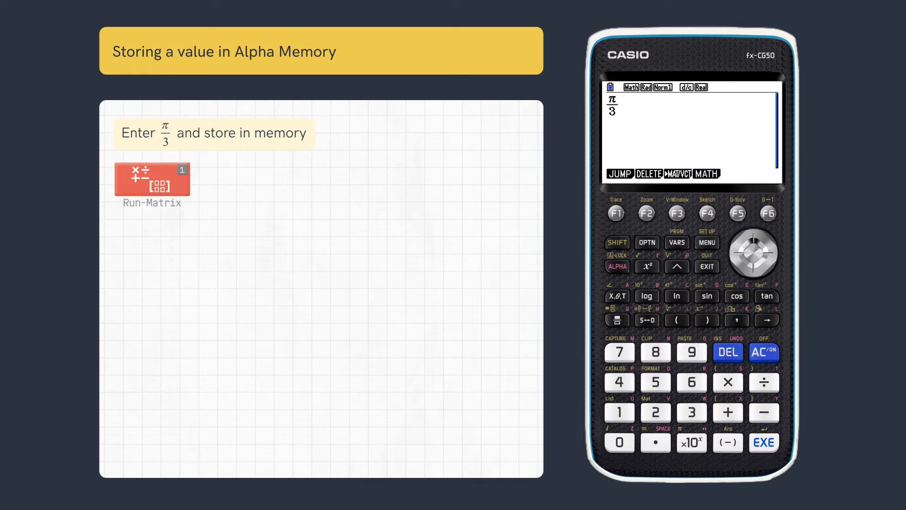
click(767, 320)
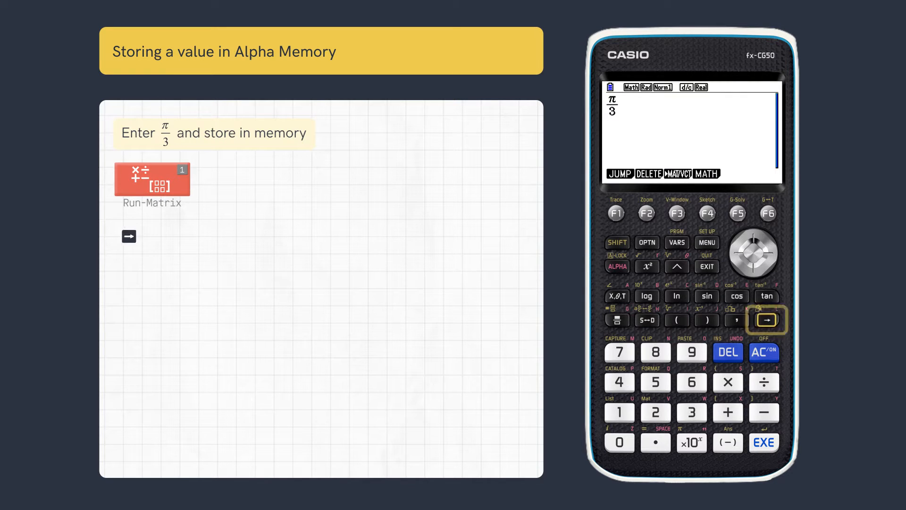
click(764, 320)
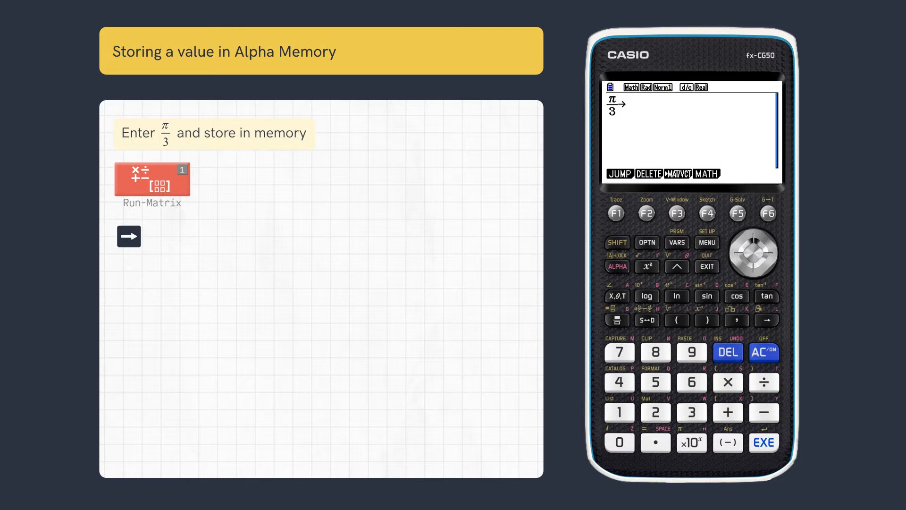
click(616, 296)
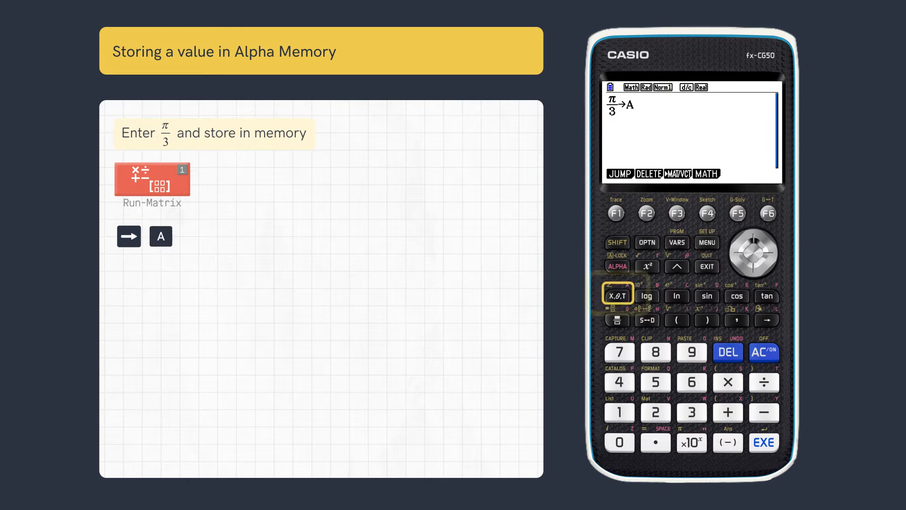
click(764, 442)
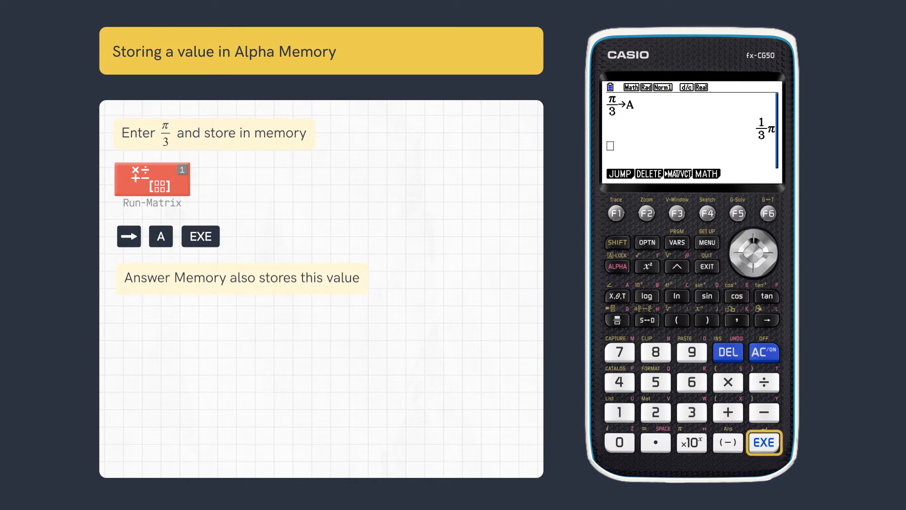
click(763, 443)
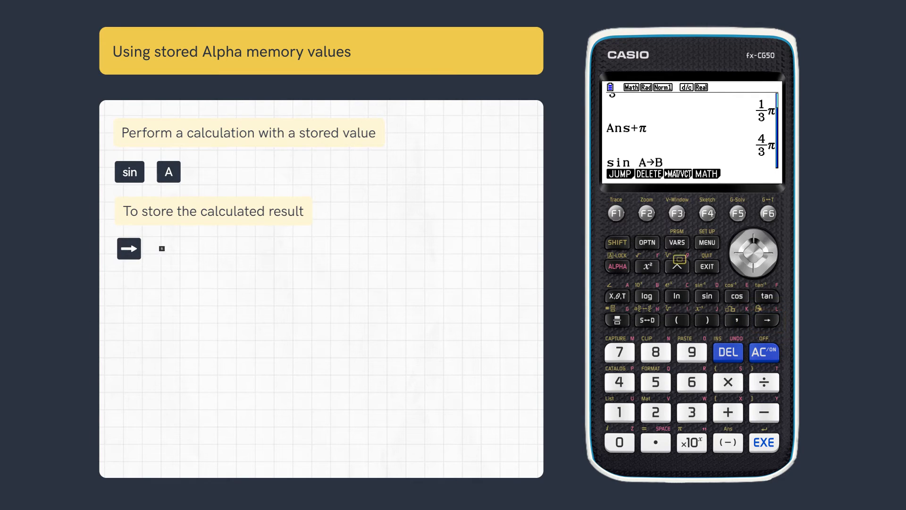
Execute sin A→B to store √3/2 in B, then note 'multiple stored values'
click(764, 443)
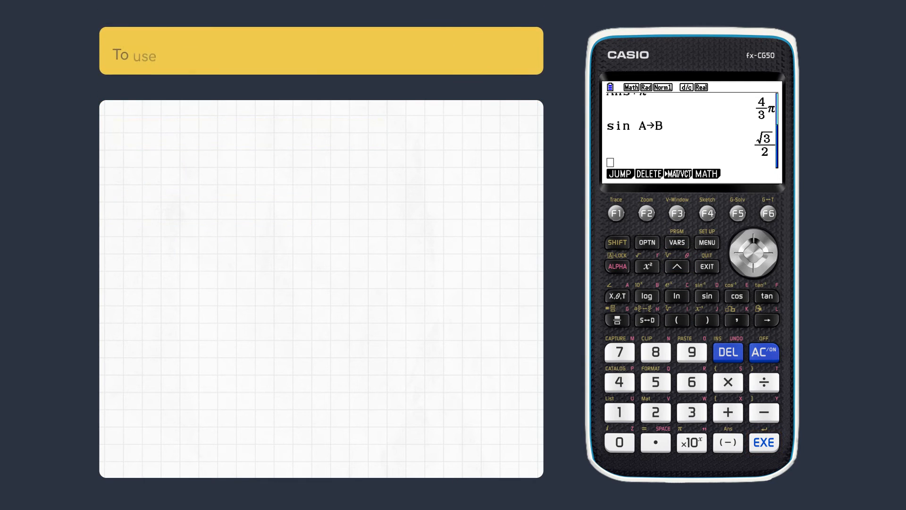
text(multiple stored values)
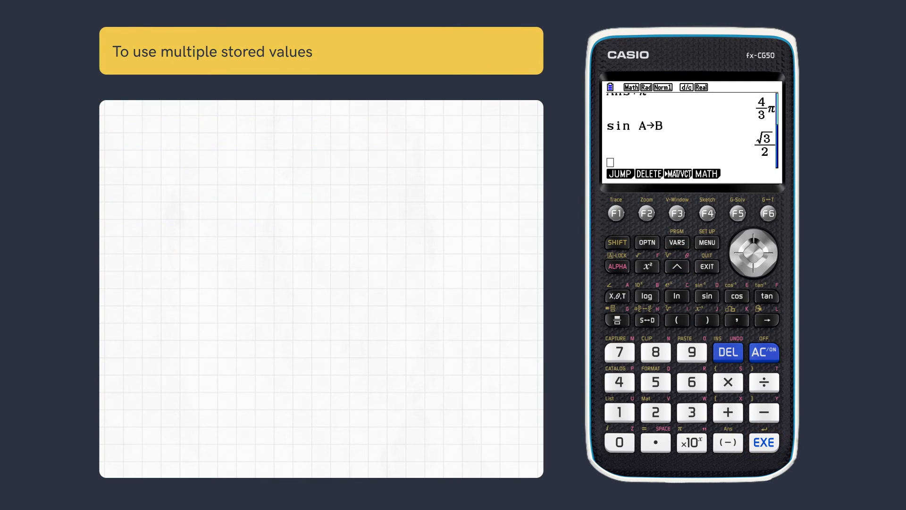